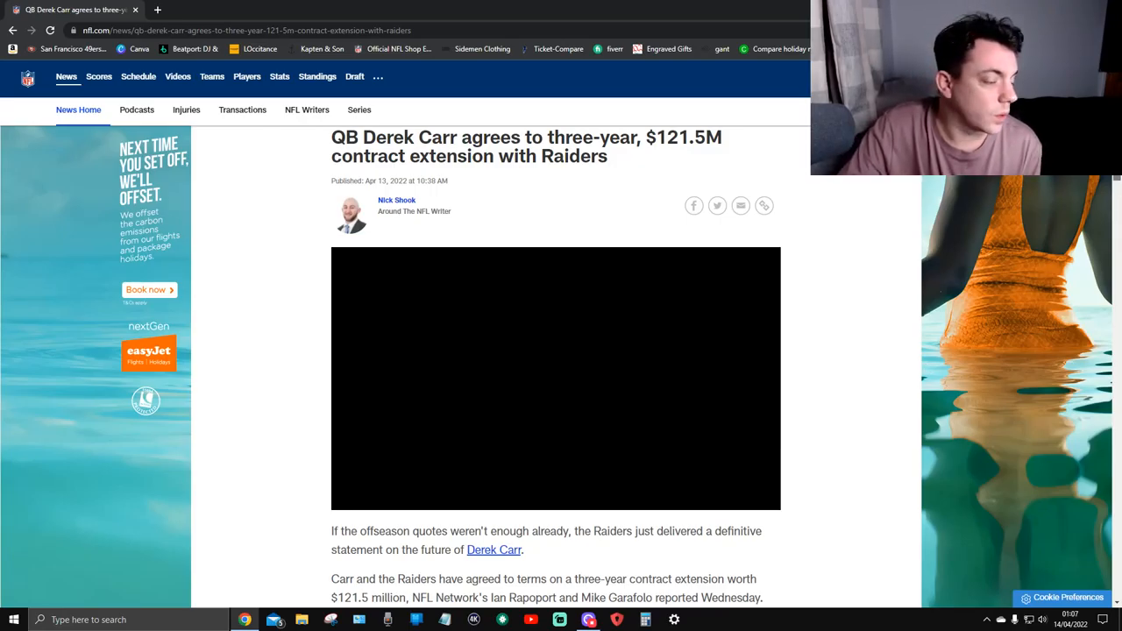
{"action": "scroll", "scroll_direction": "down", "scroll_amount": 3}
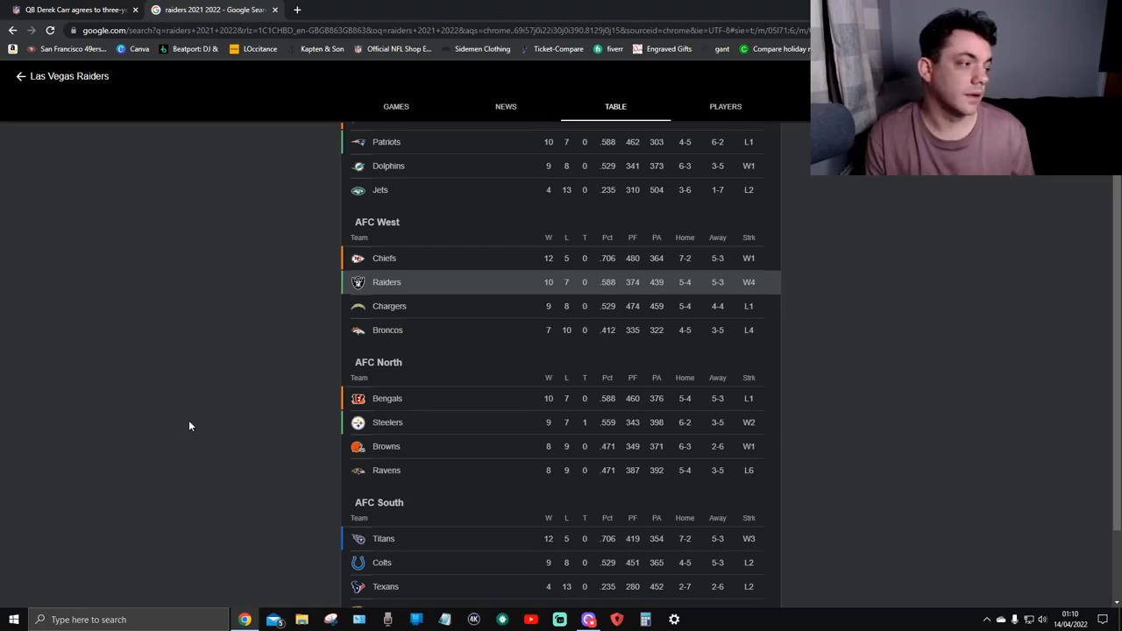
{"action": "mouse_move", "coordinate": [709, 346]}
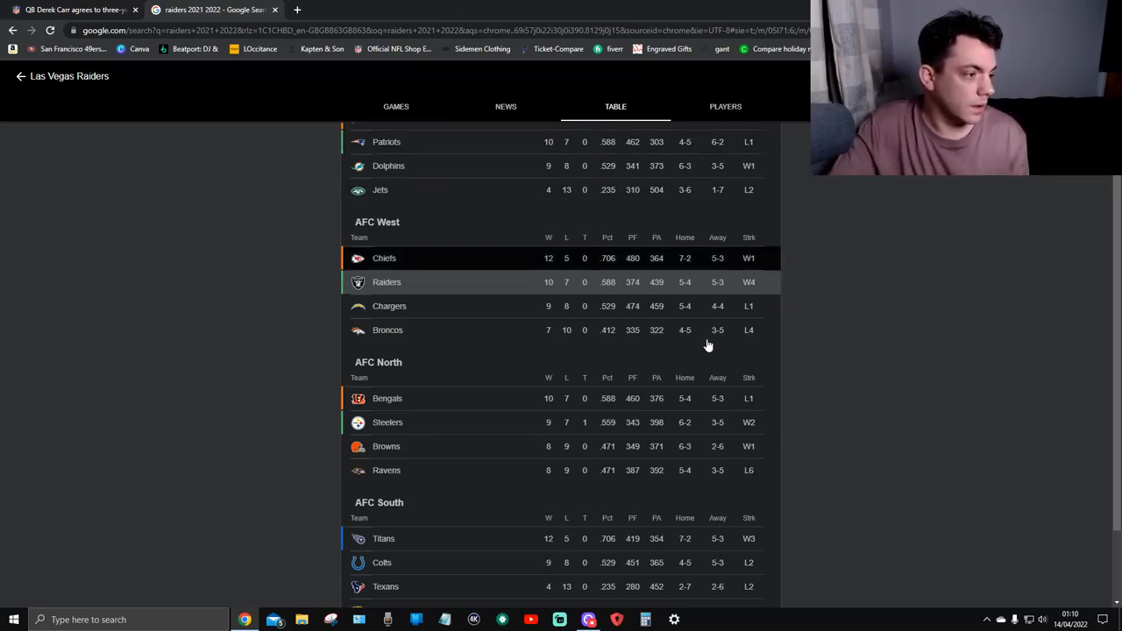
{"action": "mouse_move", "coordinate": [917, 302]}
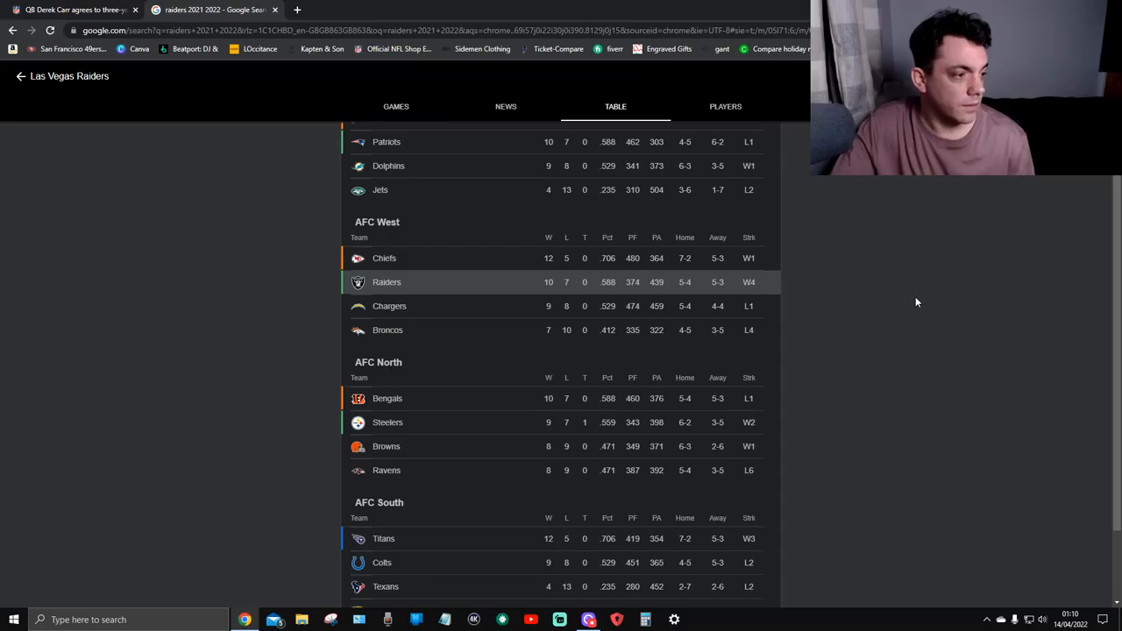